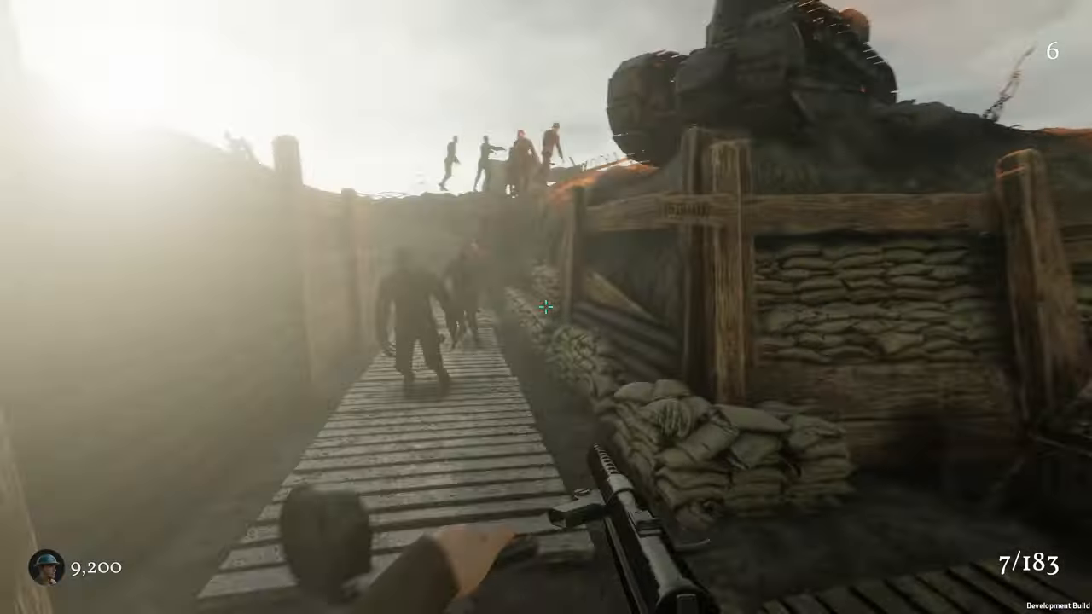
Step: Shoot the zombie horde advancing along the wooden trench with the drum-fed SMG
left_click(546, 309)
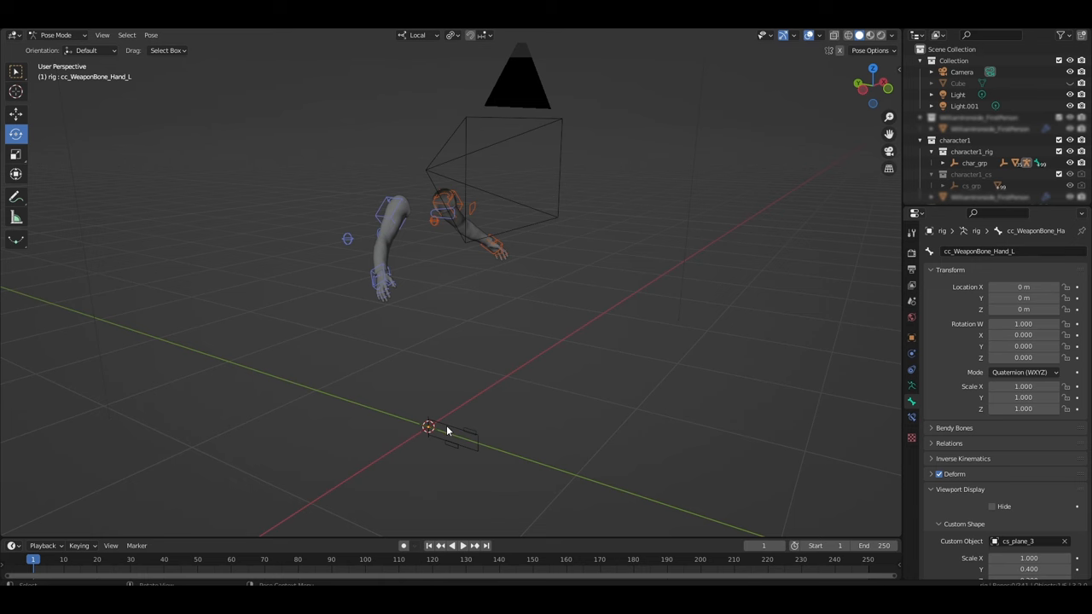
Step: Select the cc_WeaponBone control in Pose Mode and enable the Rotate gizmo
left_click(428, 431)
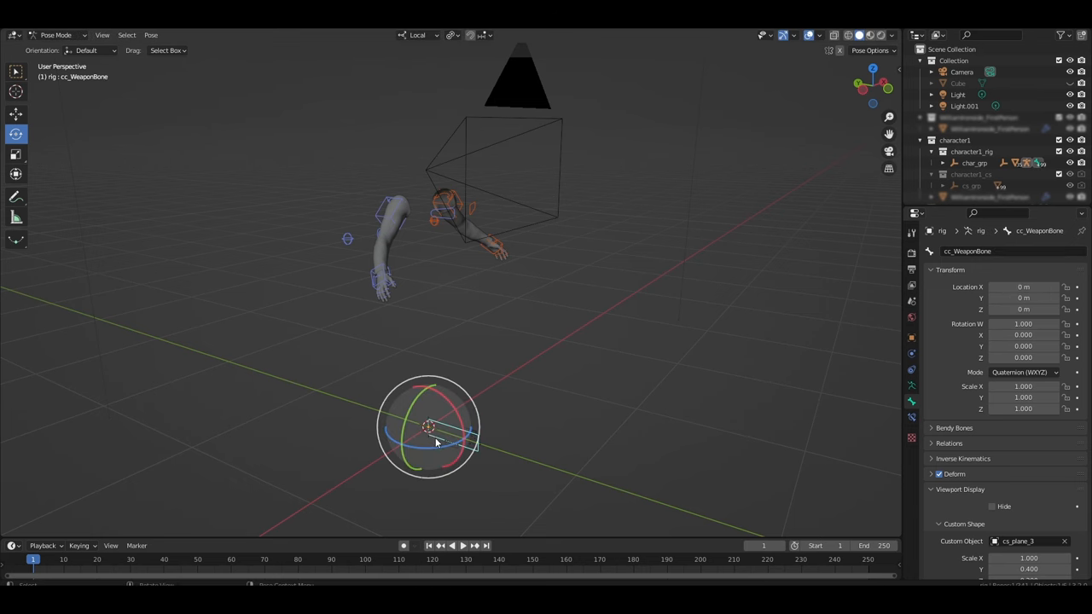
left_click(463, 546)
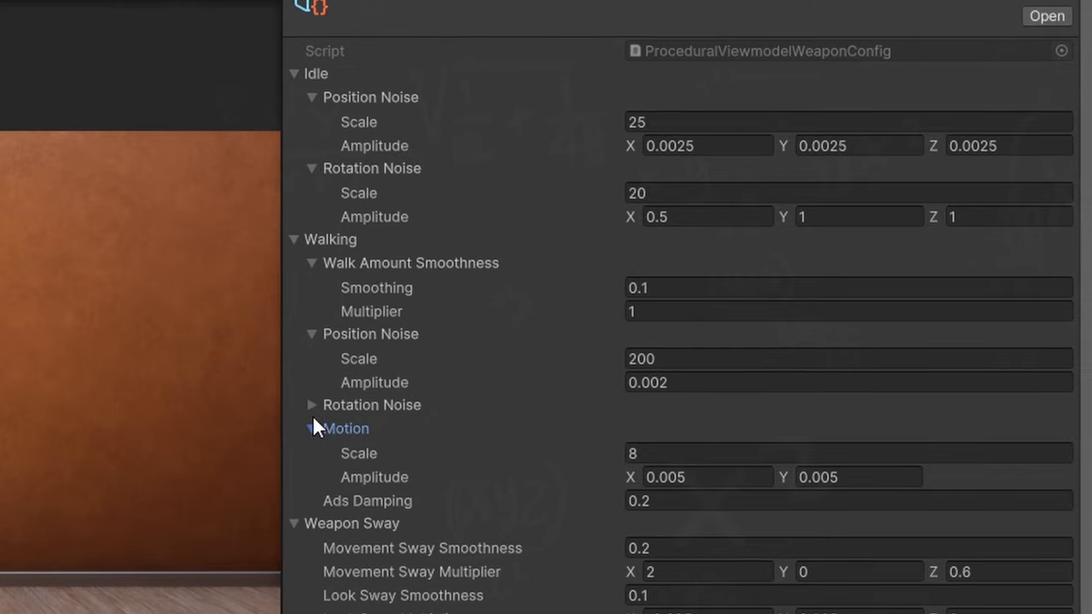
scroll("down", 3)
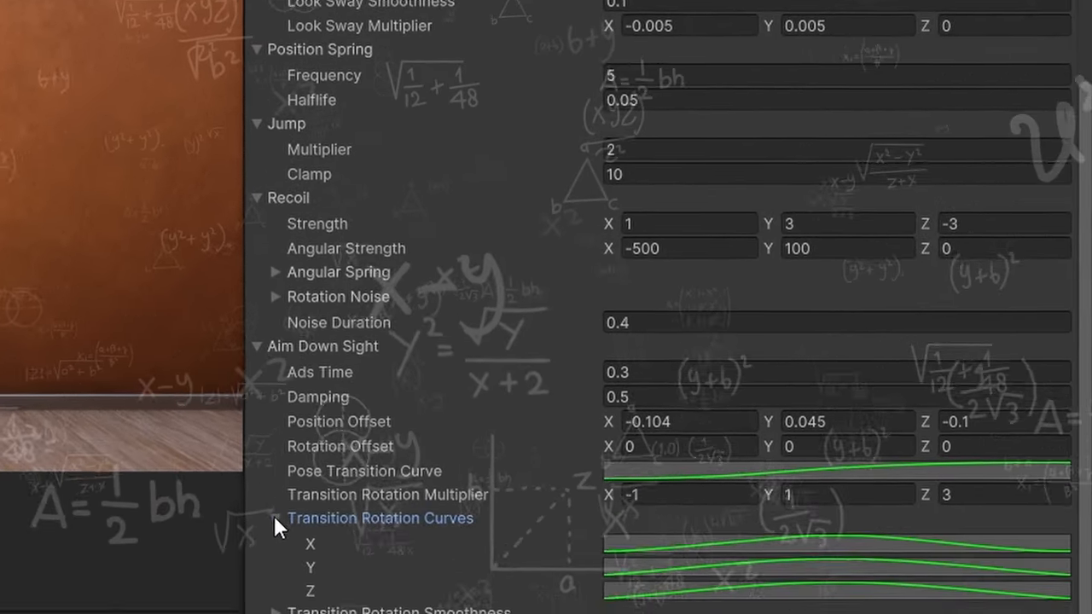
scroll("down", 3)
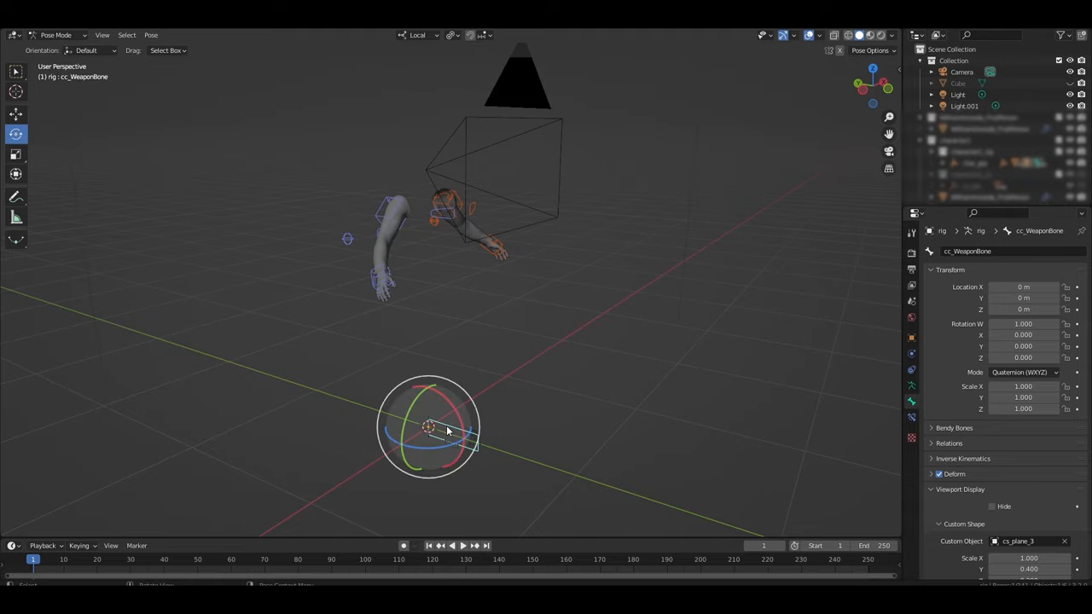
Step: Bring up the CGTrader page for the PBR Mauser 1918 Tankgewehr model
left_click(523, 10)
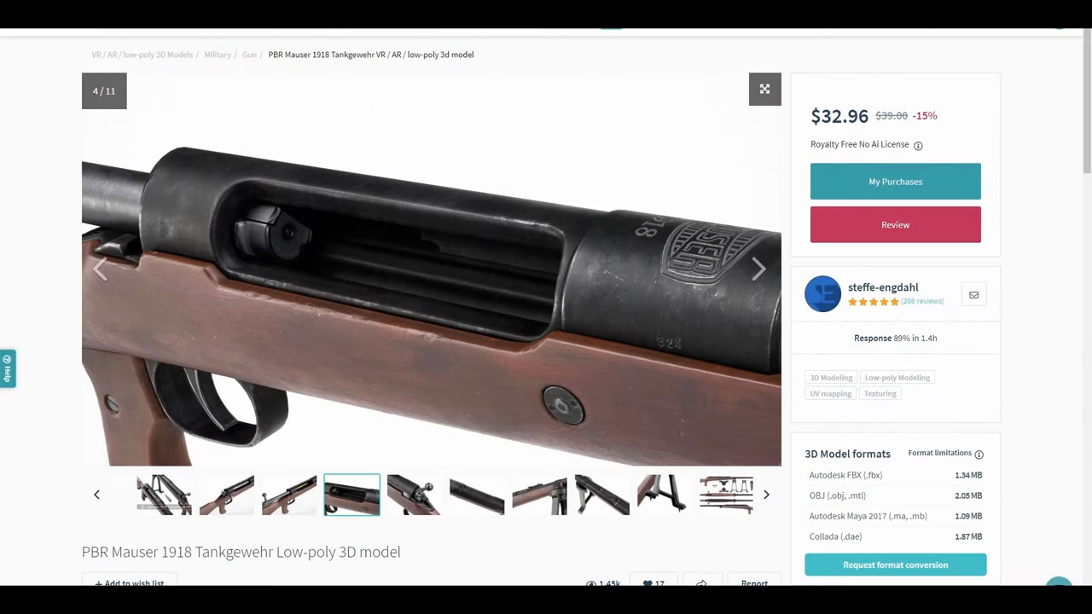
left_click(601, 494)
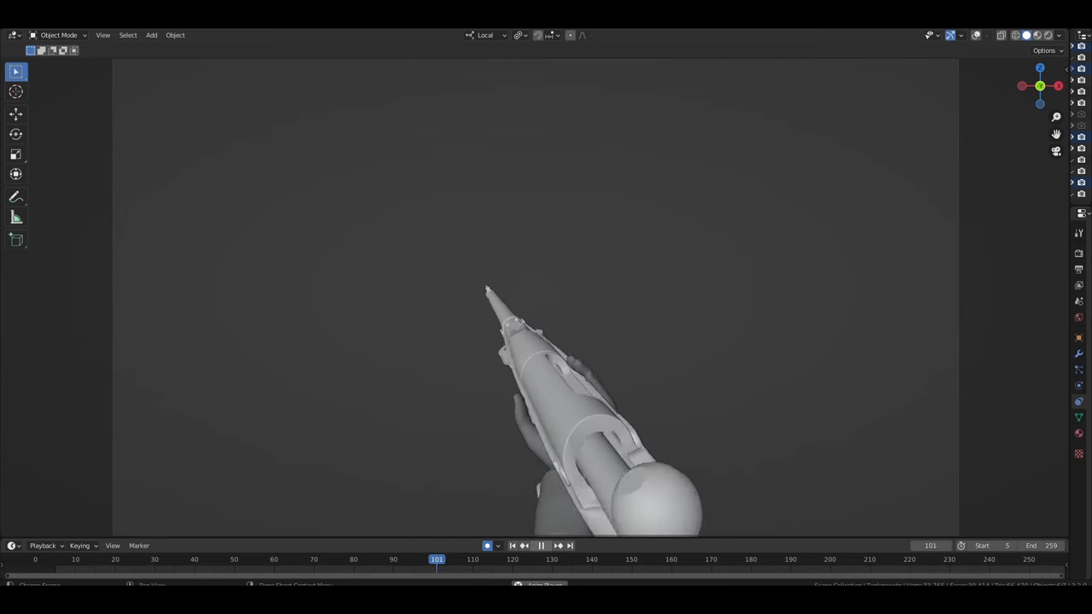
Step: Play the Timeline animation of hands holding the Tankgewehr rifle
left_click(541, 545)
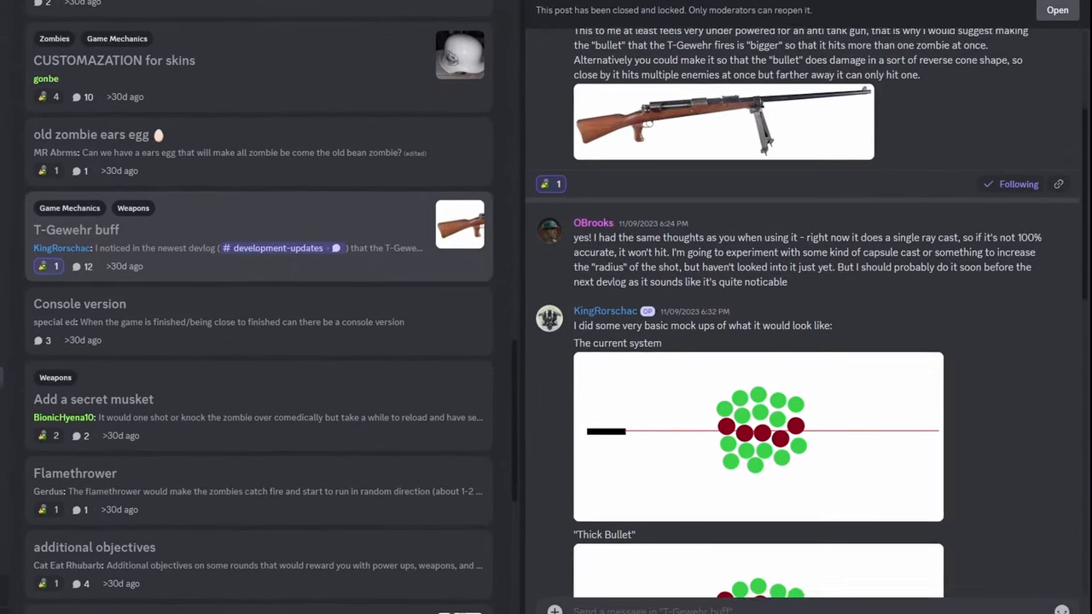
scroll("down", 3)
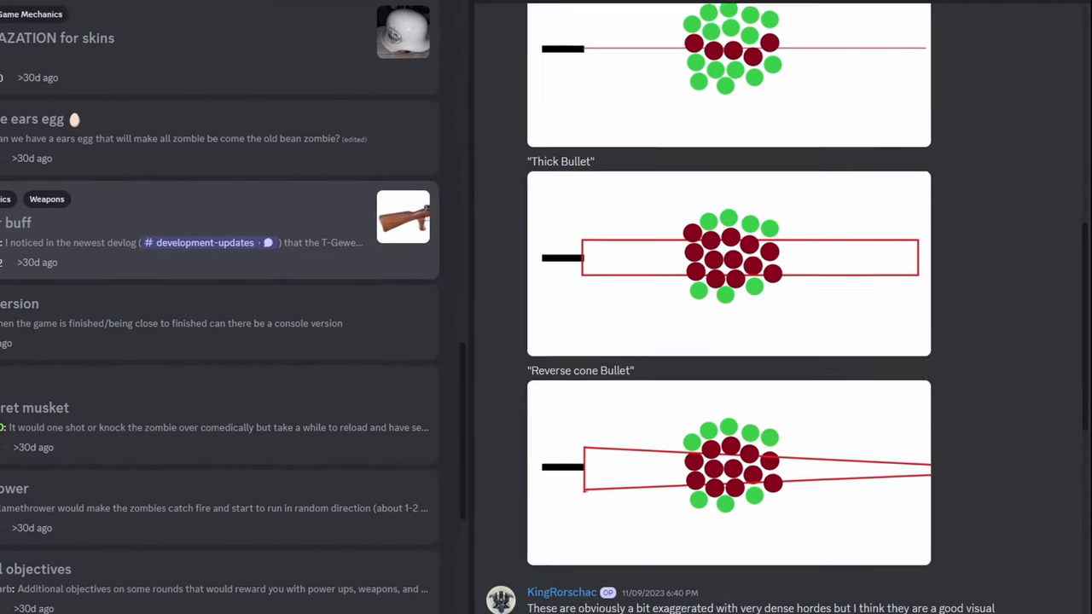
scroll("down", 3)
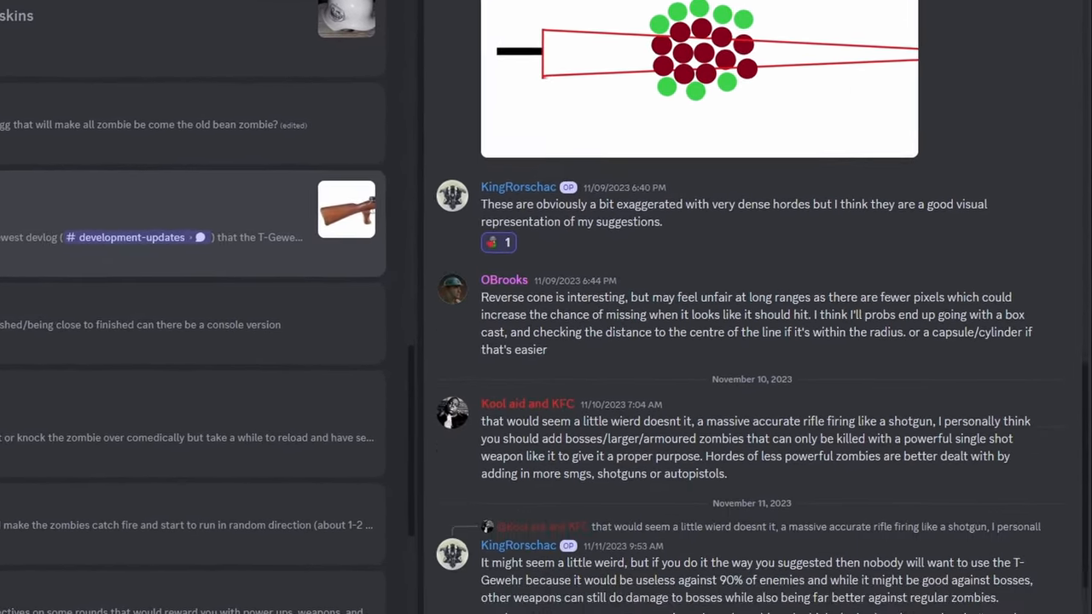
scroll("down", 3)
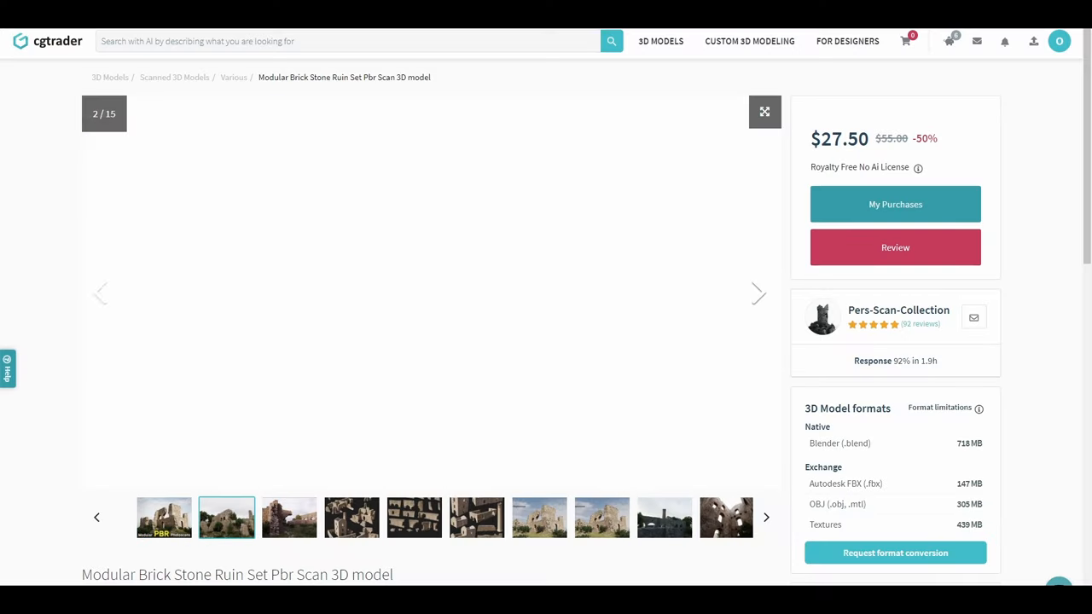
Step: Browse ruin set previews, show BR_wall_03_LOD0, and open the Nanite video
left_click(352, 517)
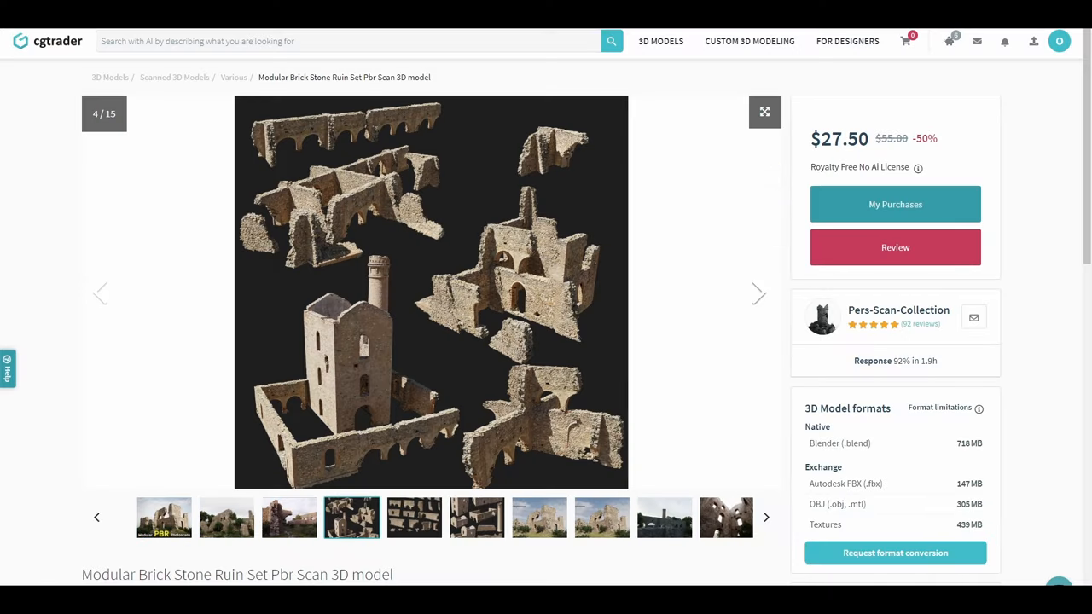
left_click(539, 517)
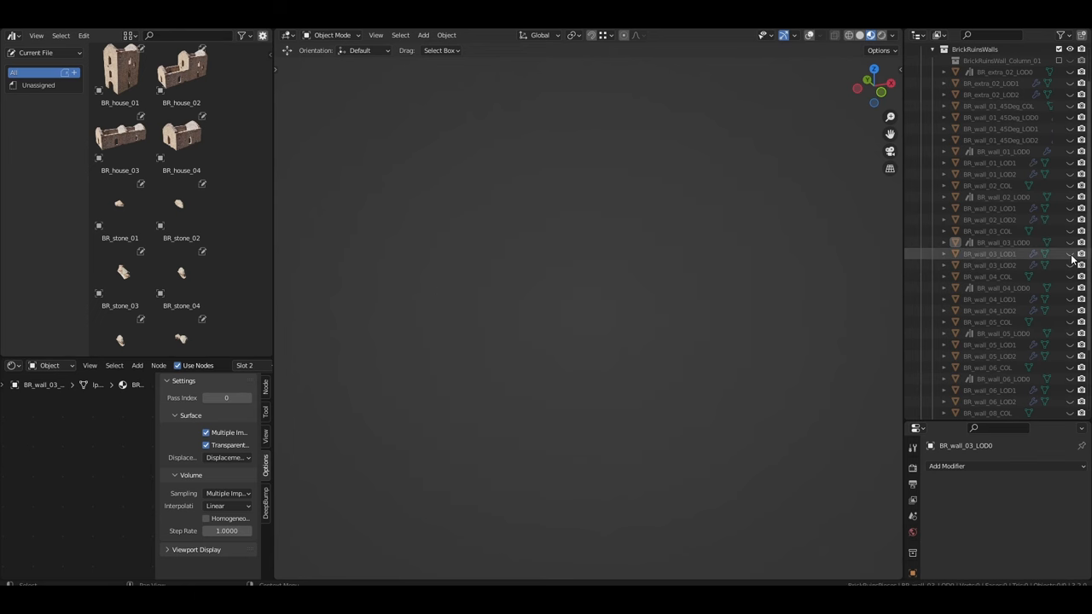
left_click(1067, 243)
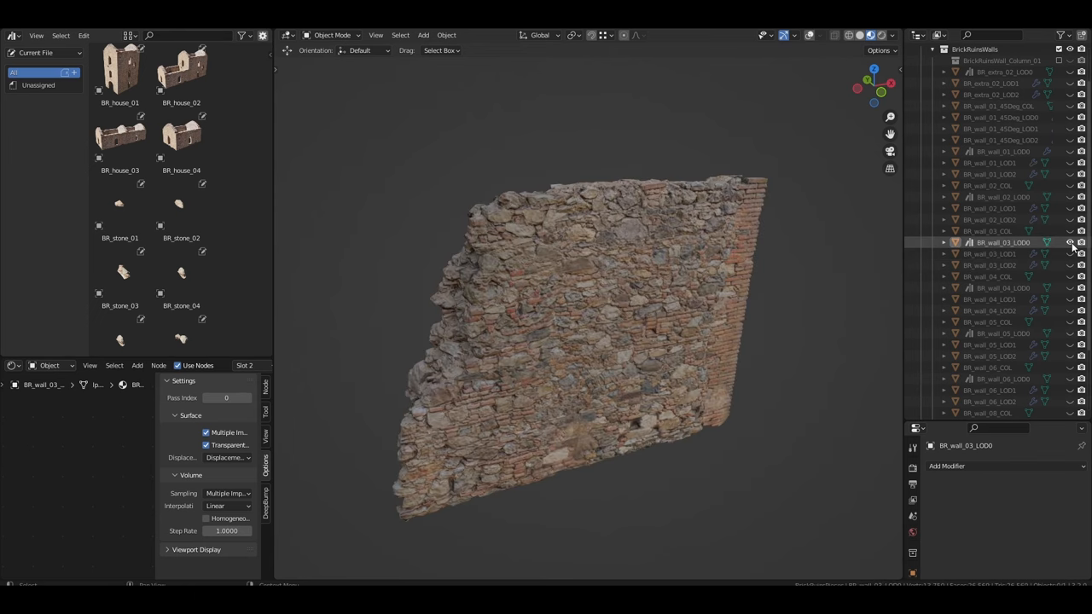
left_click(1068, 243)
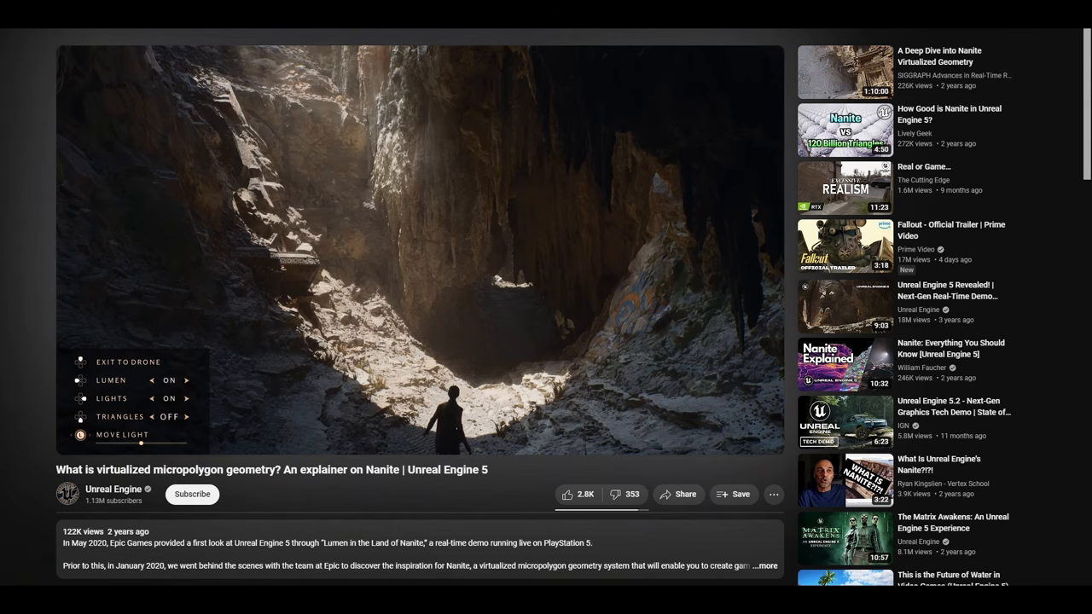
left_click(186, 416)
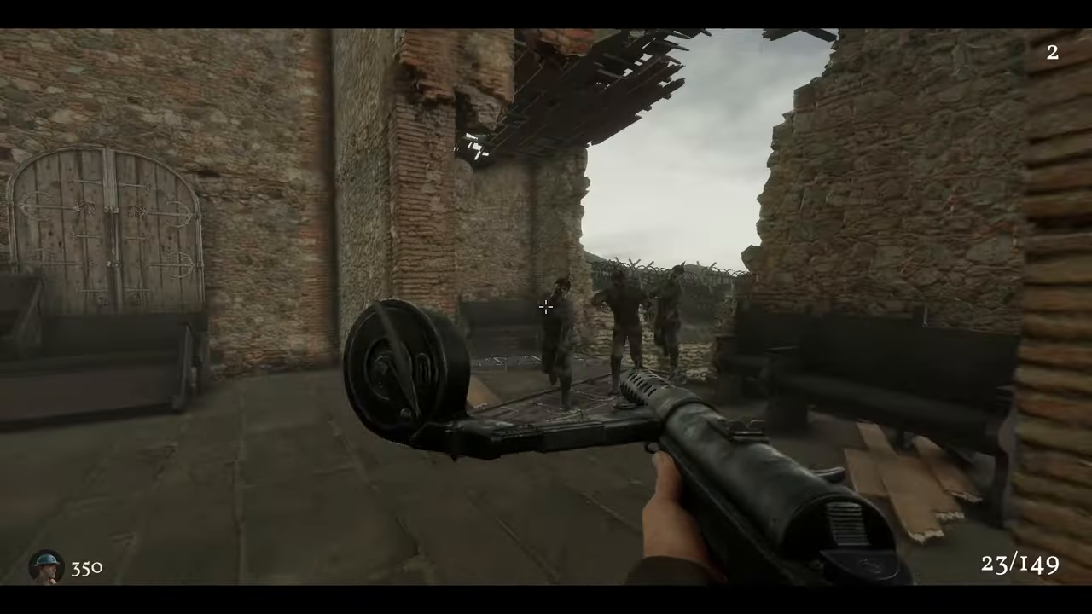
Step: Shoot the zombies approaching through the brick ruins until the score reaches 550
left_click(546, 307)
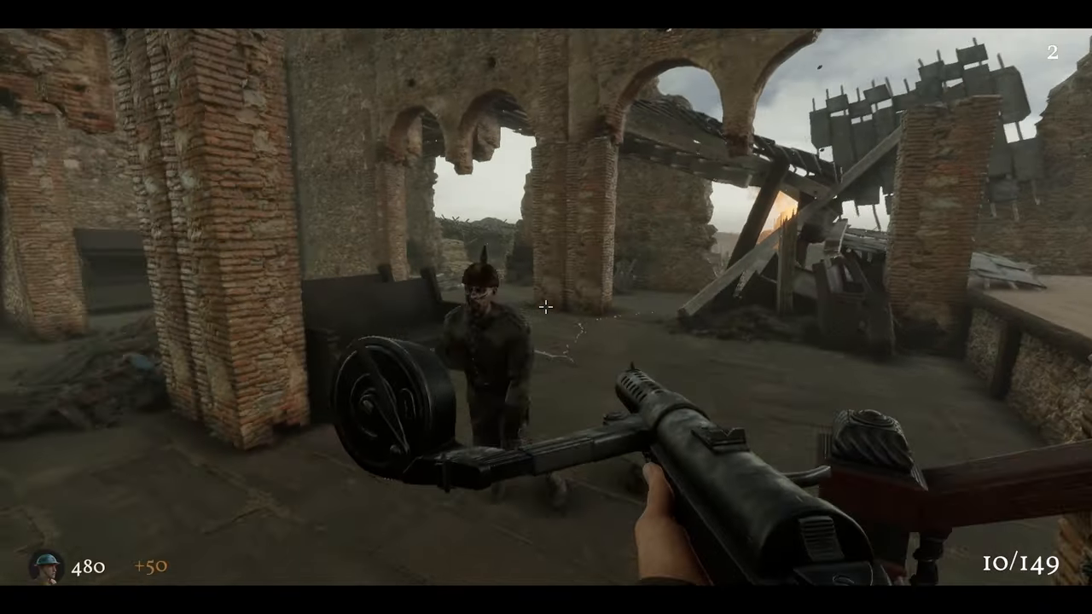
left_click(547, 308)
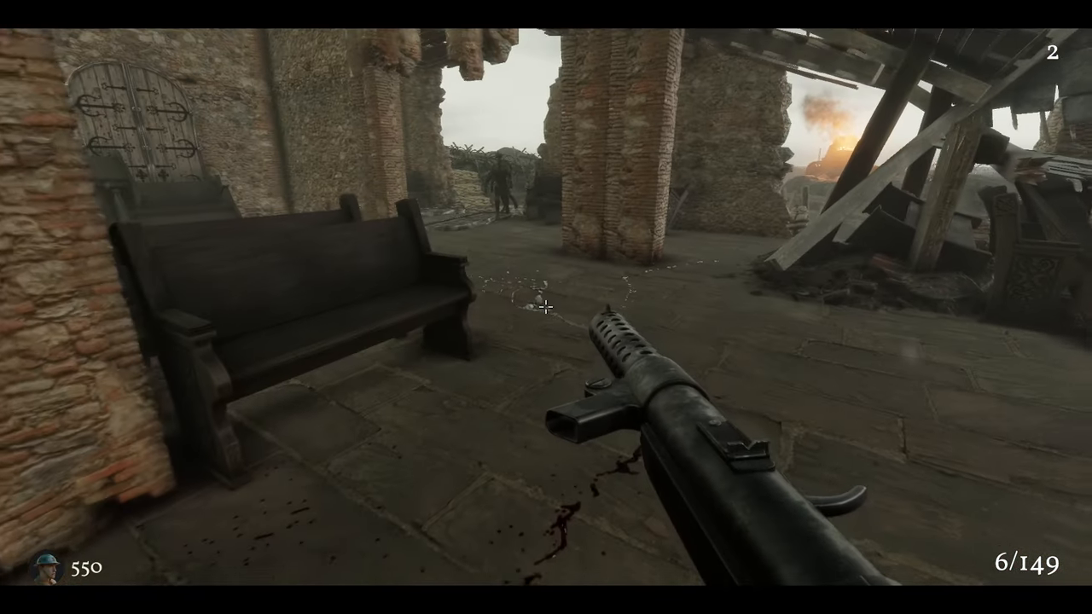